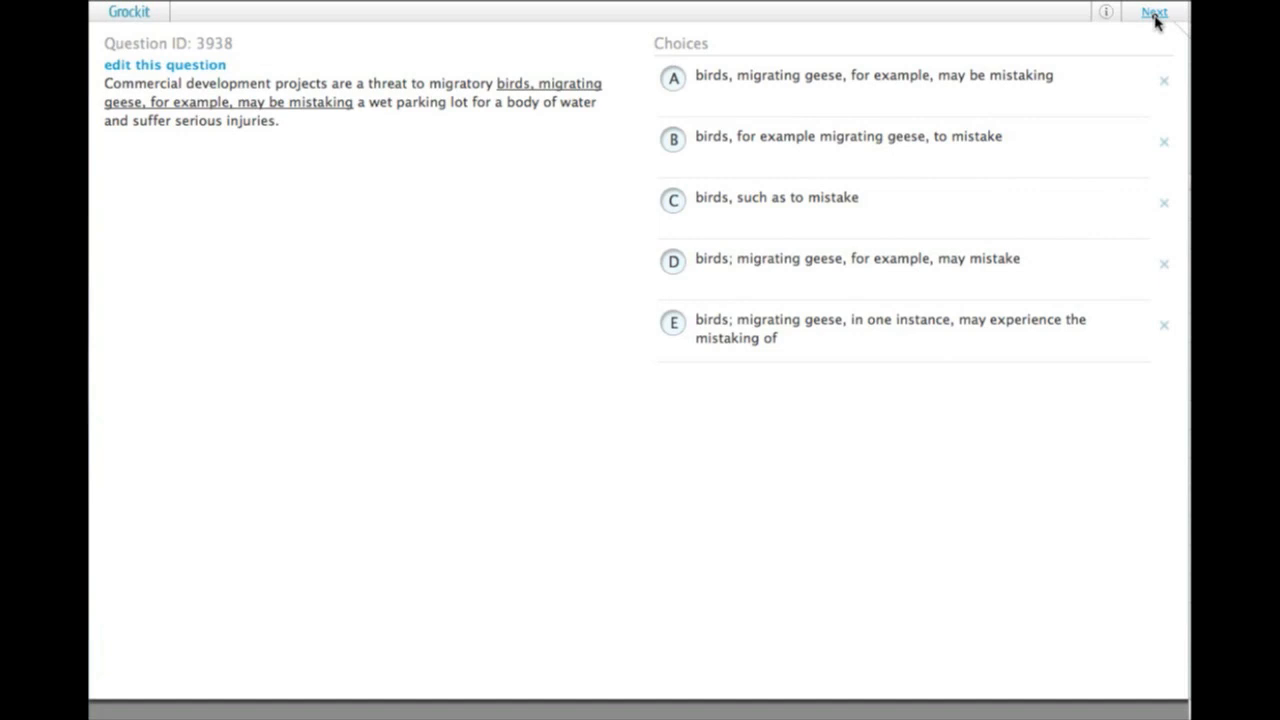
pyautogui.moveTo(288, 92)
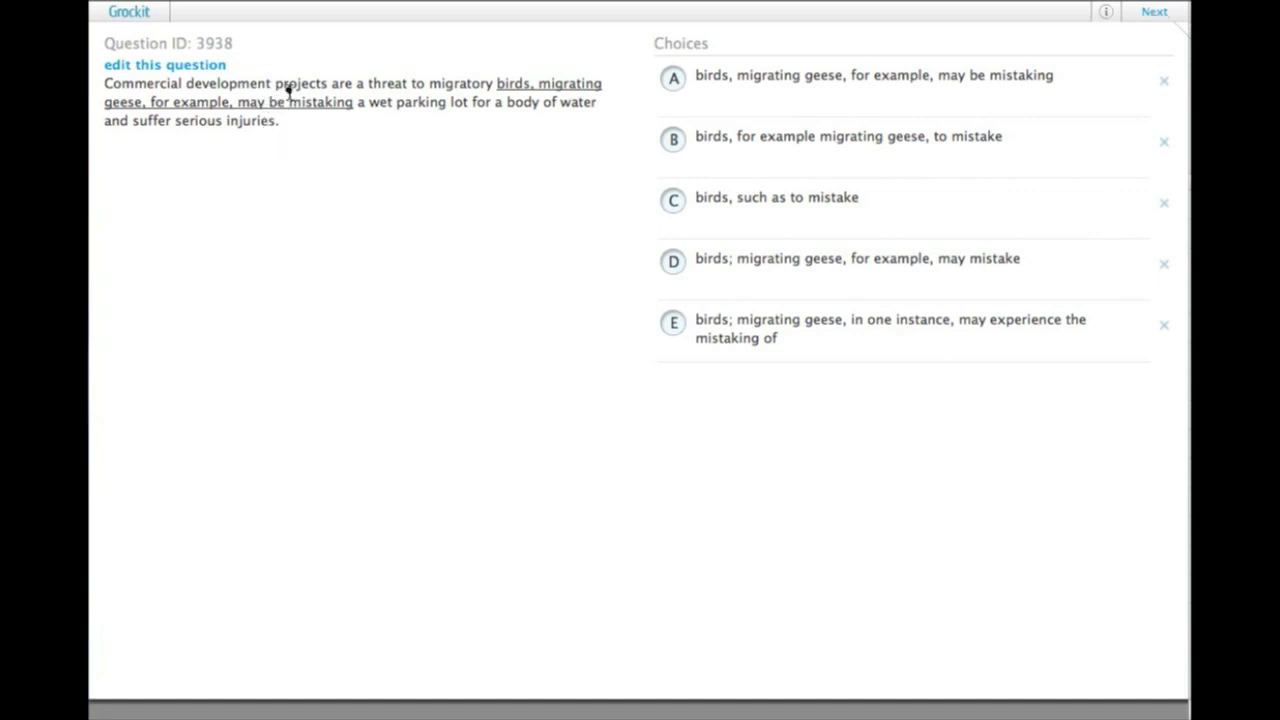
pyautogui.moveTo(350, 120)
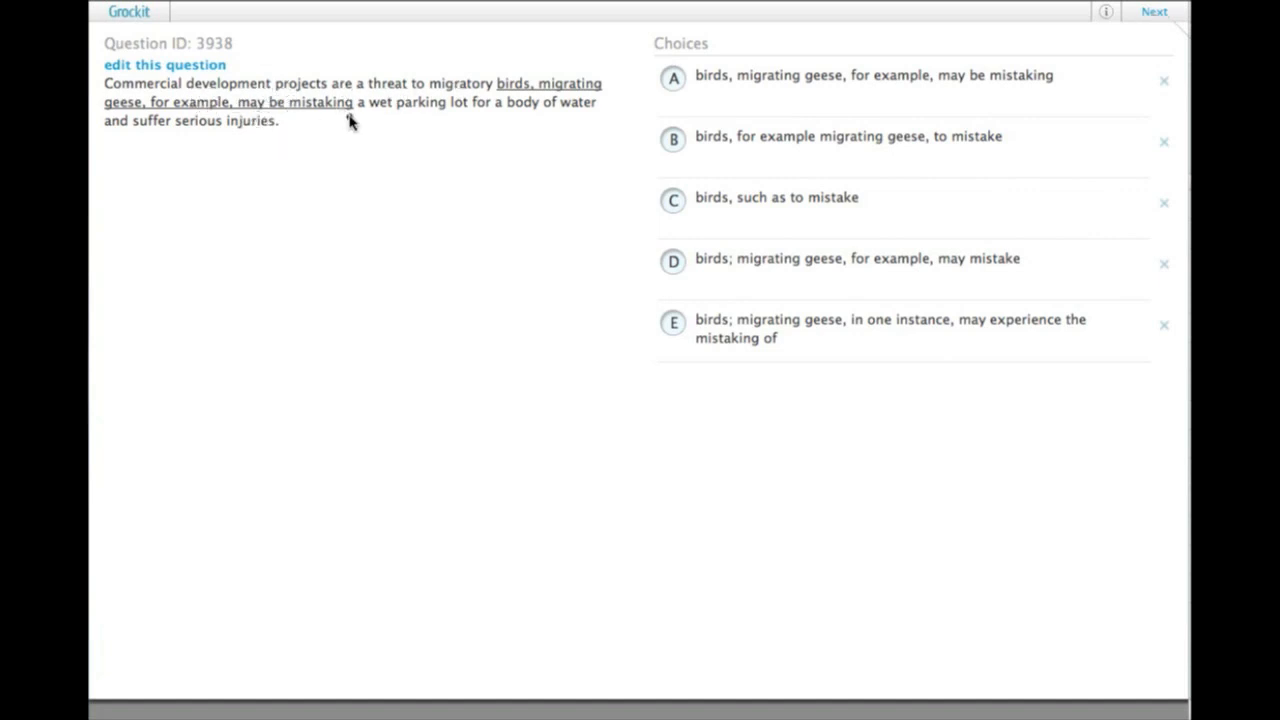
pyautogui.moveTo(364, 196)
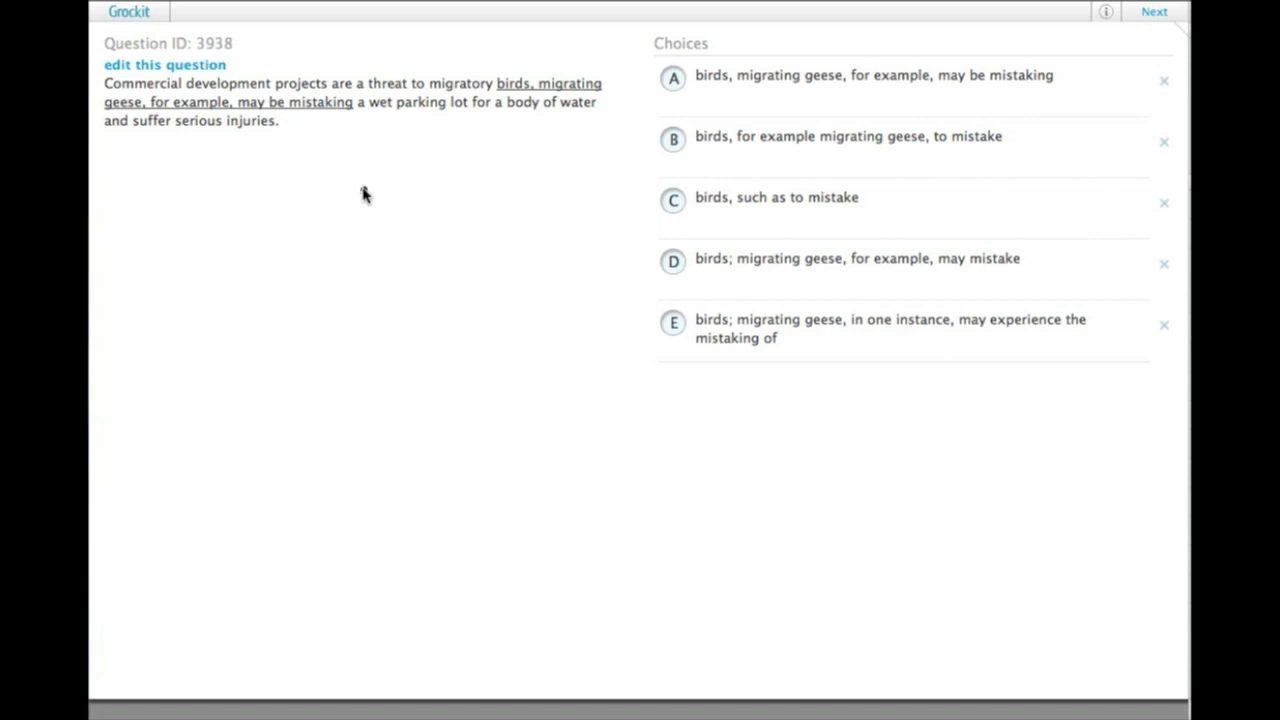
pyautogui.moveTo(150, 96)
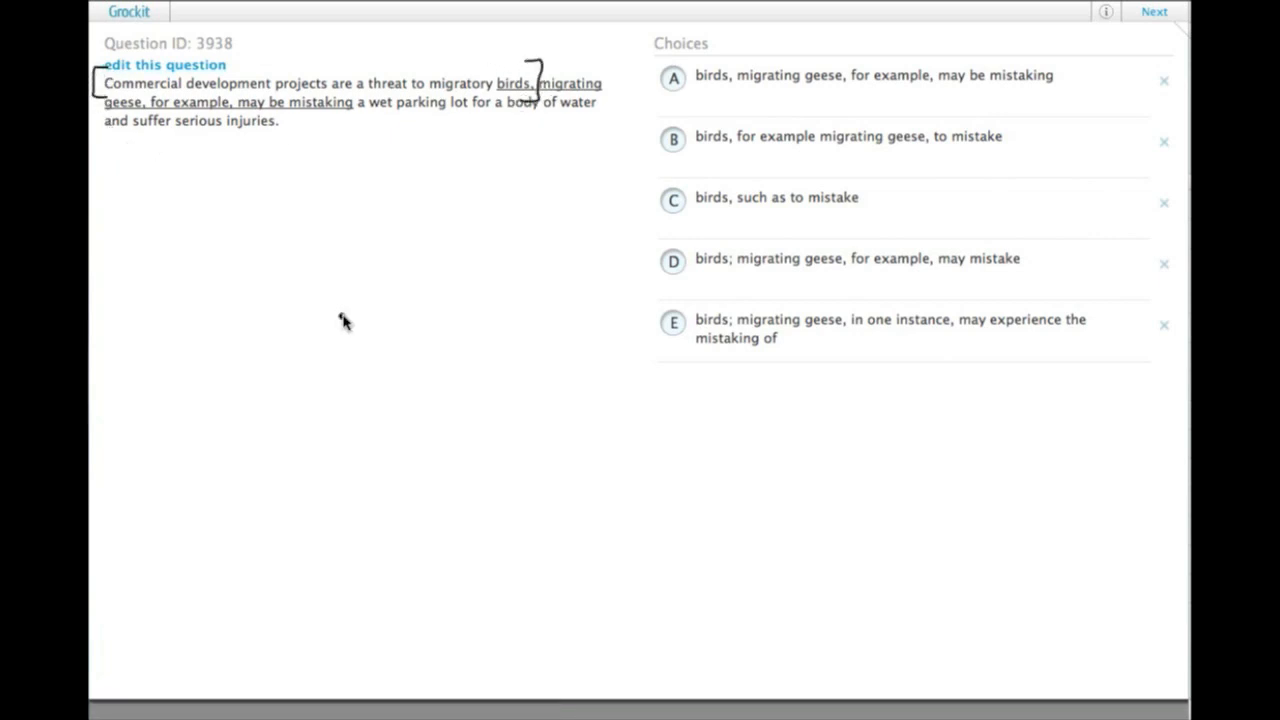
pyautogui.moveTo(208, 184)
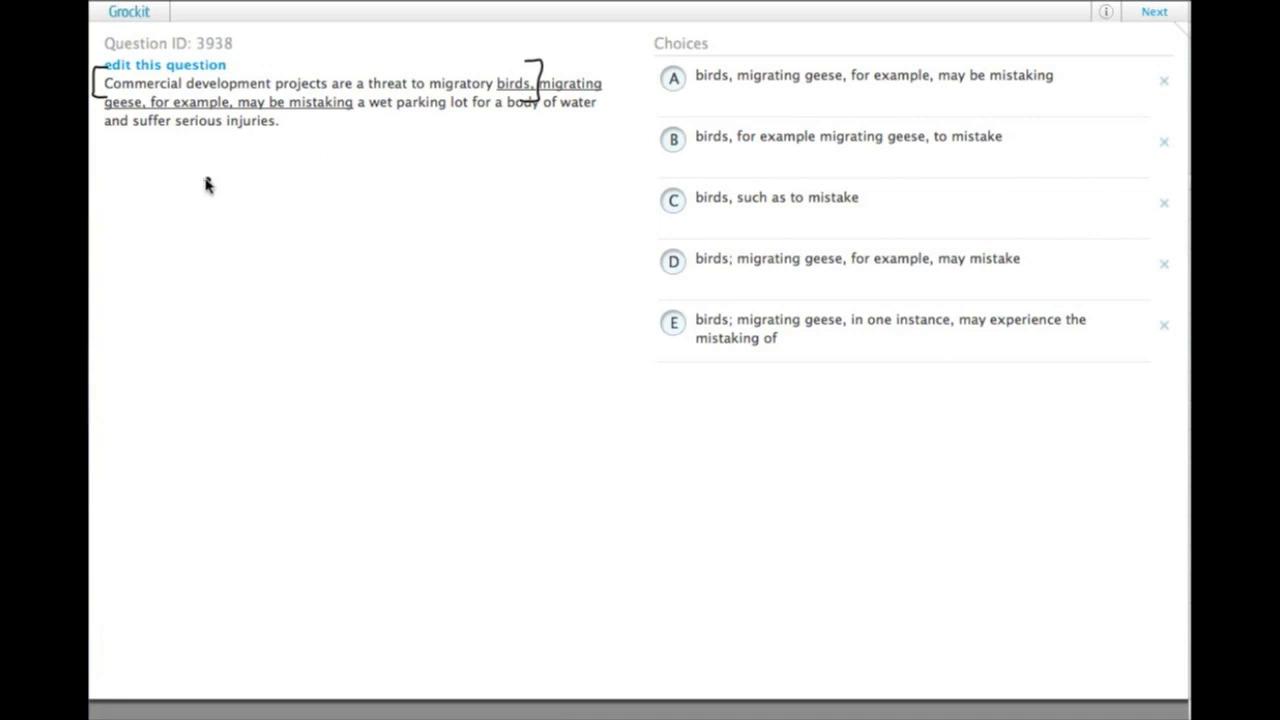
pyautogui.moveTo(204, 90)
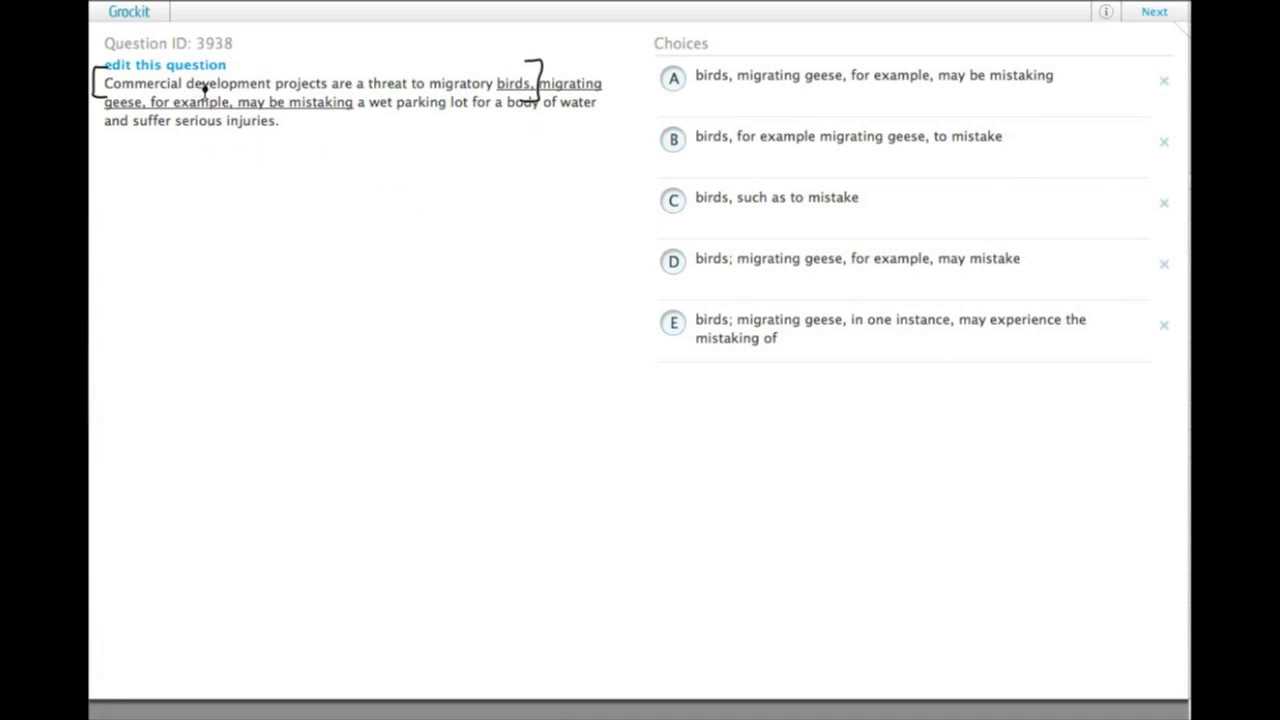
pyautogui.moveTo(308, 220)
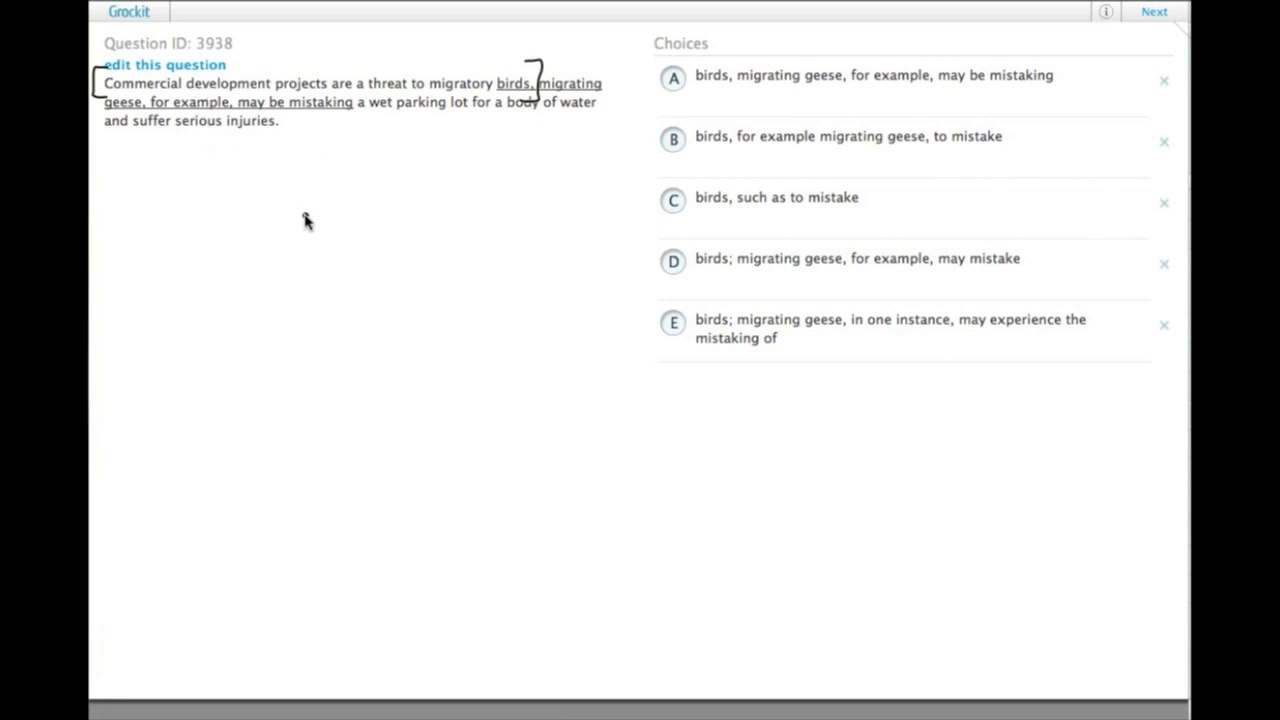
pyautogui.moveTo(316, 204)
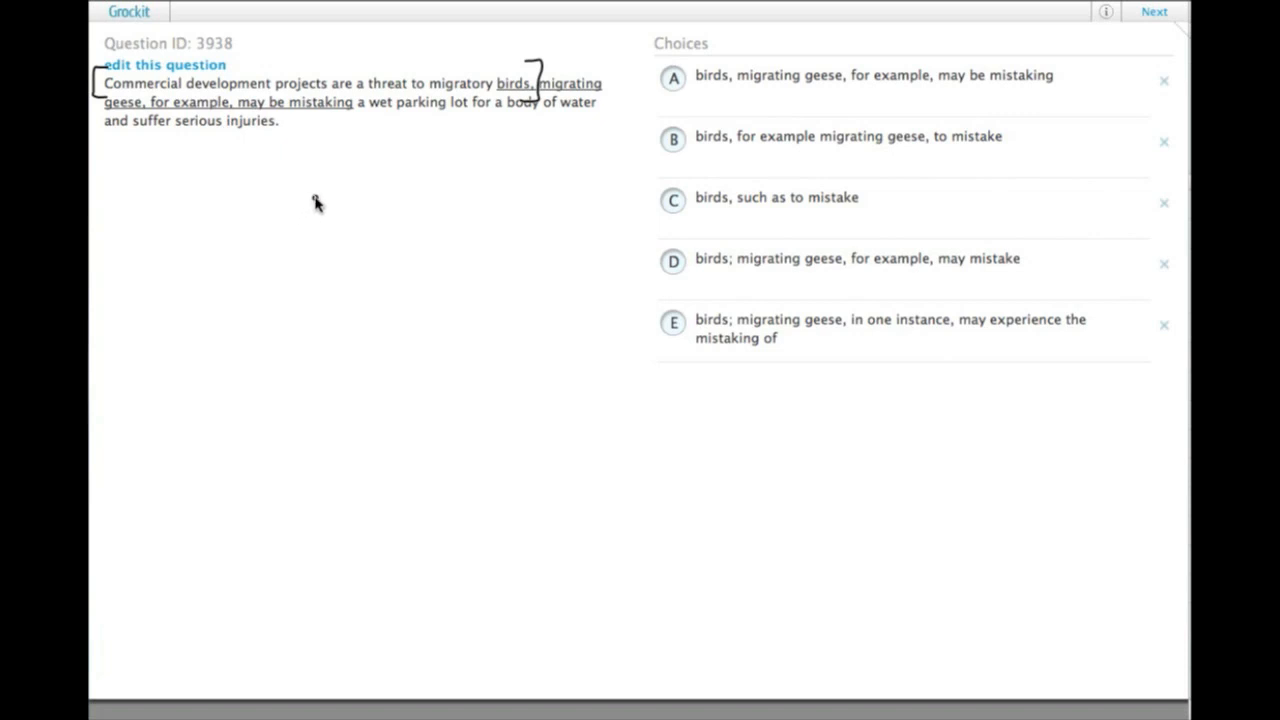
pyautogui.moveTo(350, 284)
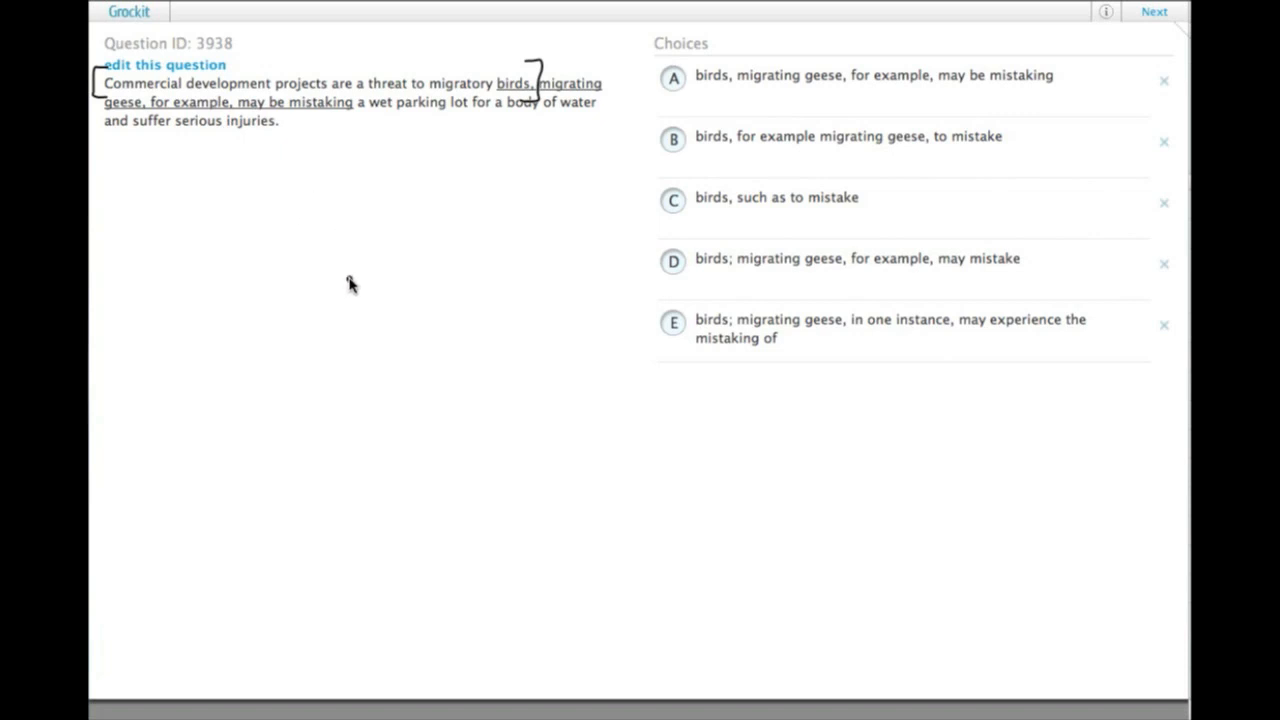
pyautogui.moveTo(384, 308)
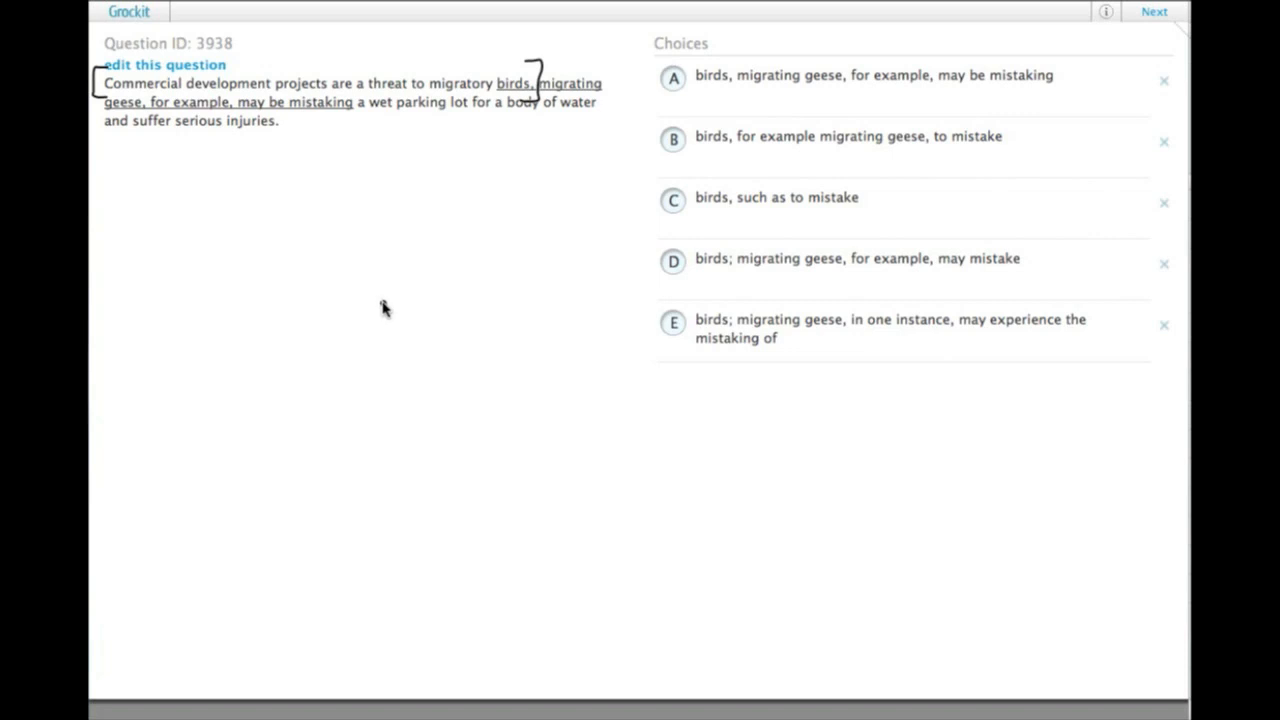
pyautogui.moveTo(380, 292)
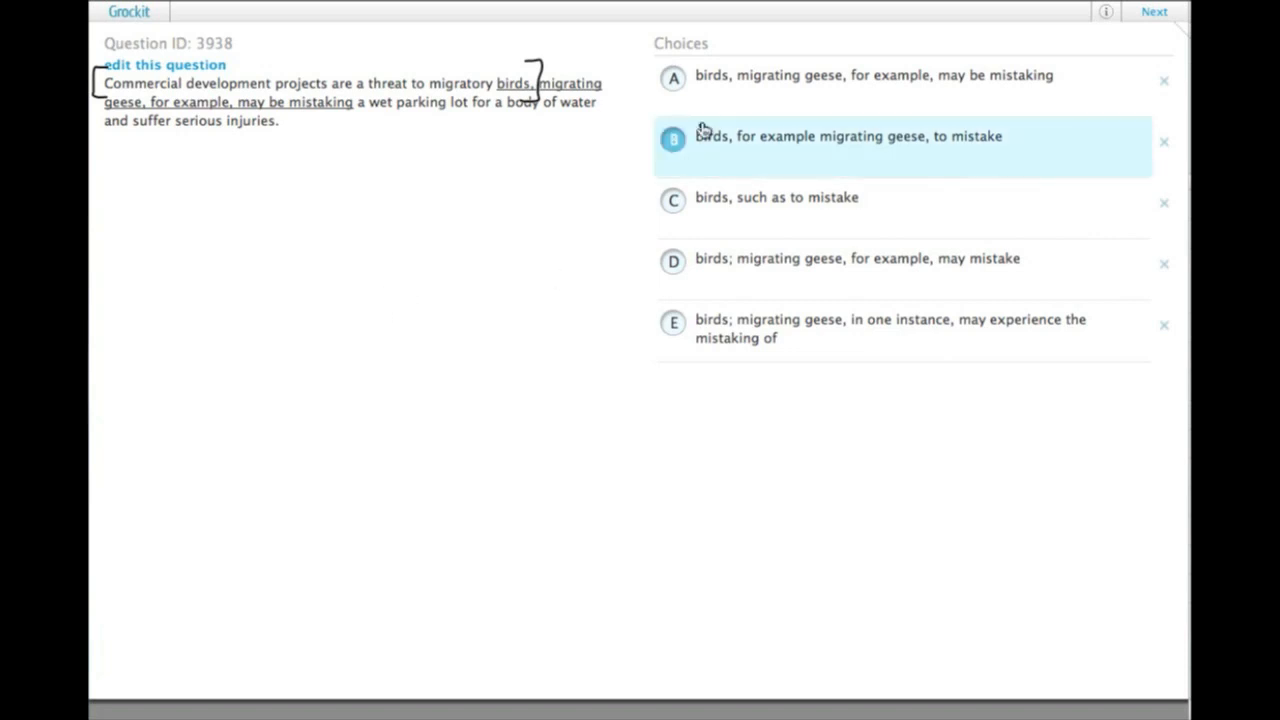
pyautogui.moveTo(714, 176)
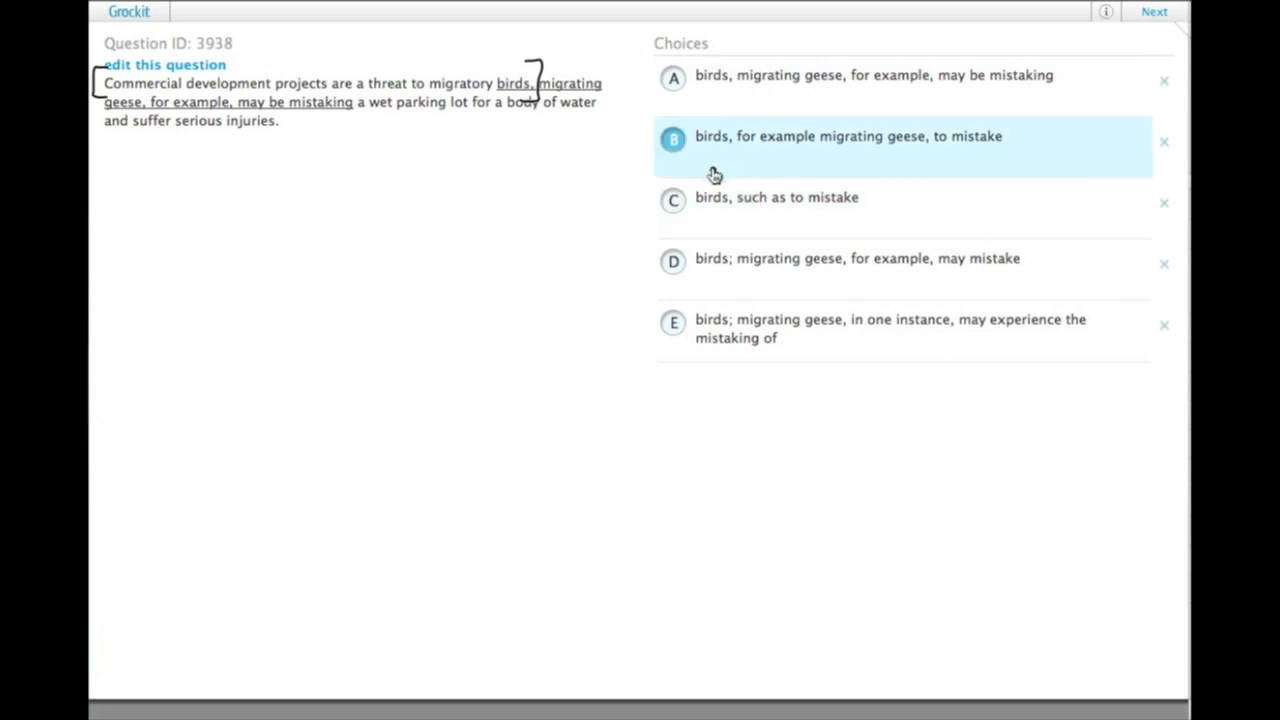
# Step: Draw brackets around the underlined portion of the question sentence
pyautogui.click(872, 76)
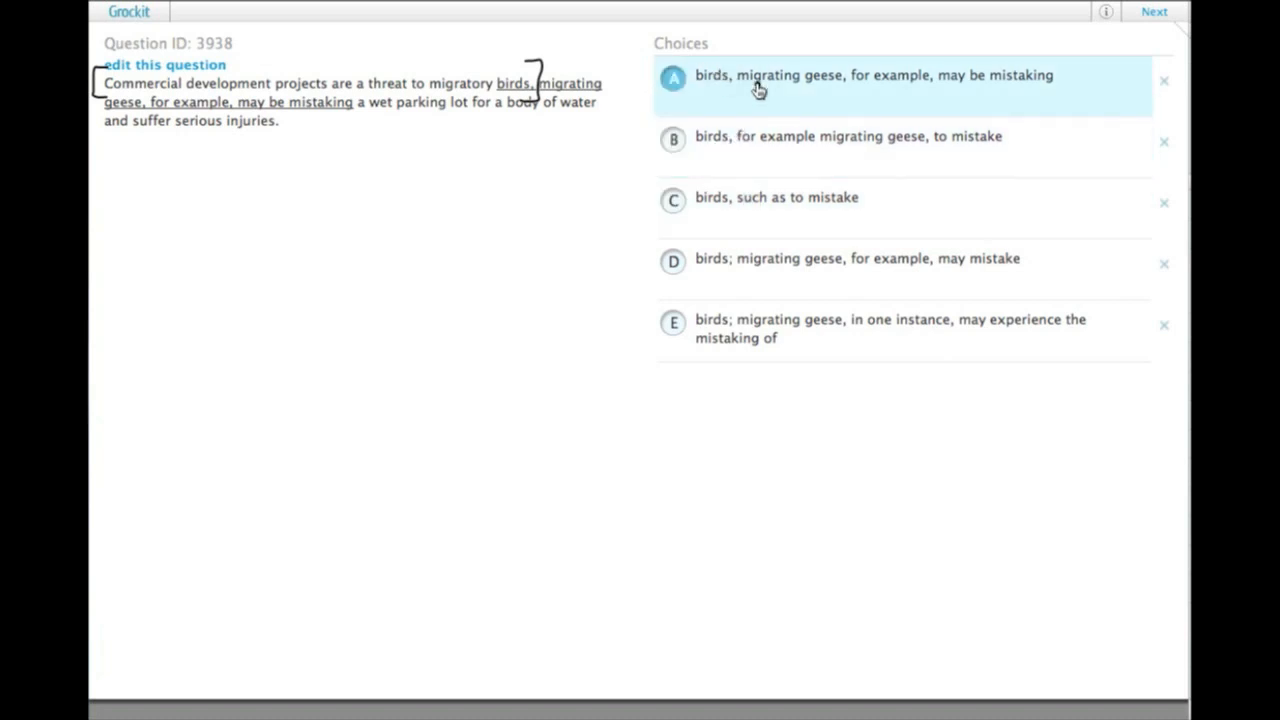
pyautogui.moveTo(736, 98)
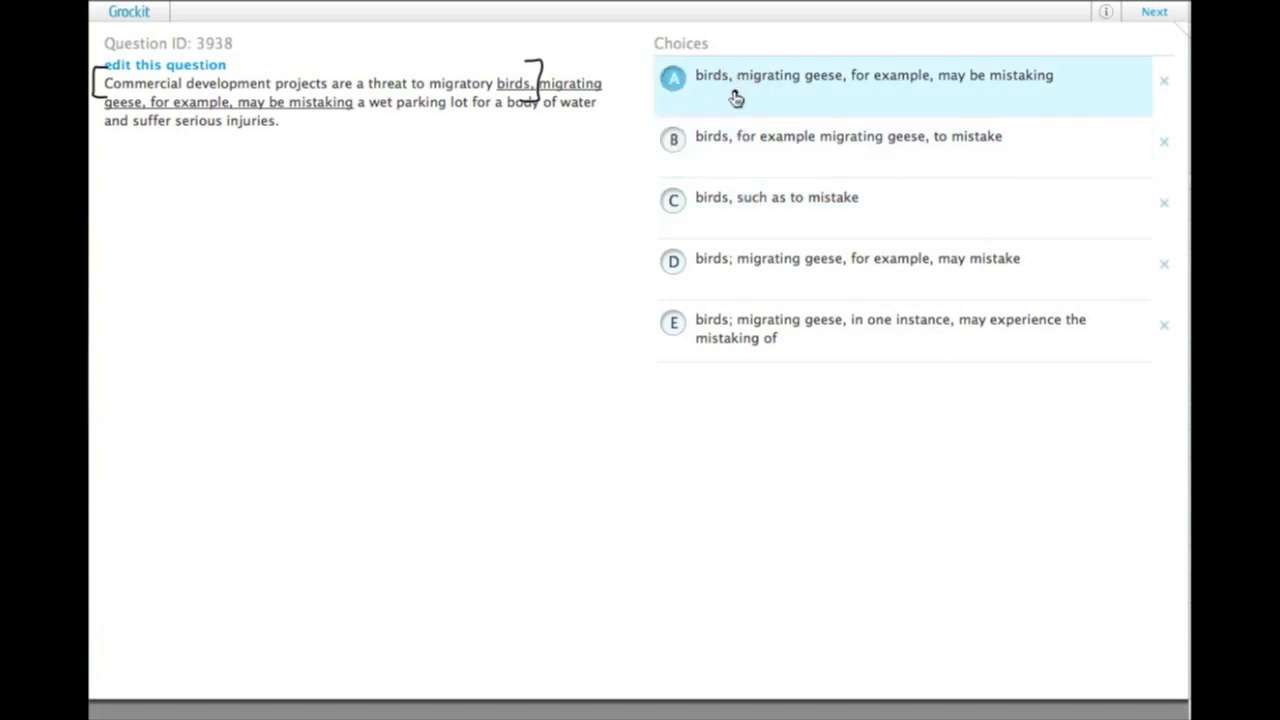
pyautogui.moveTo(742, 104)
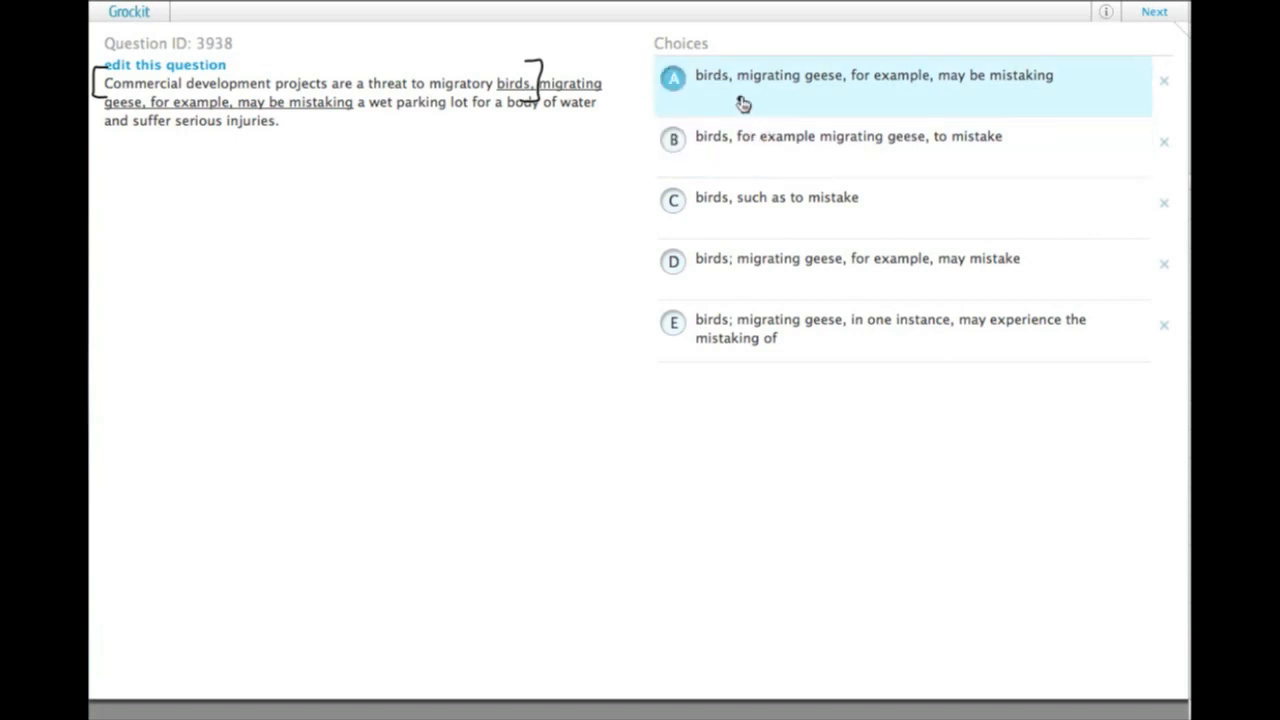
pyautogui.moveTo(752, 106)
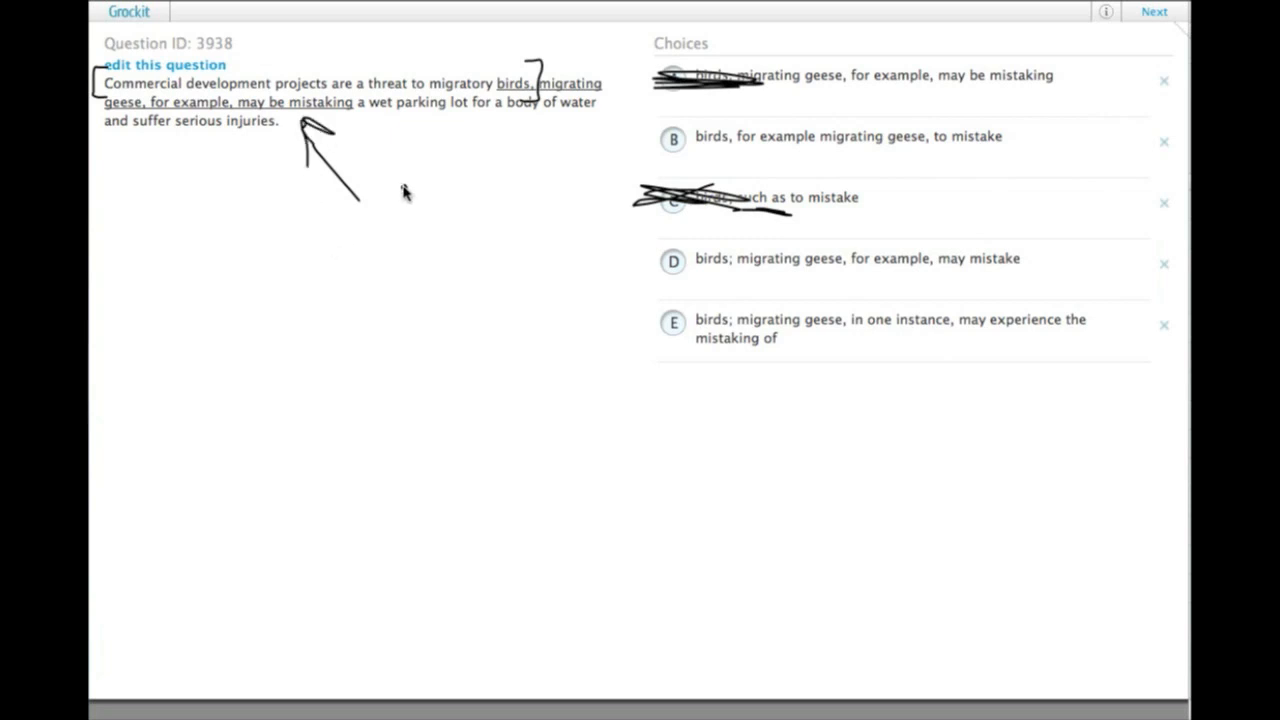
pyautogui.moveTo(456, 230)
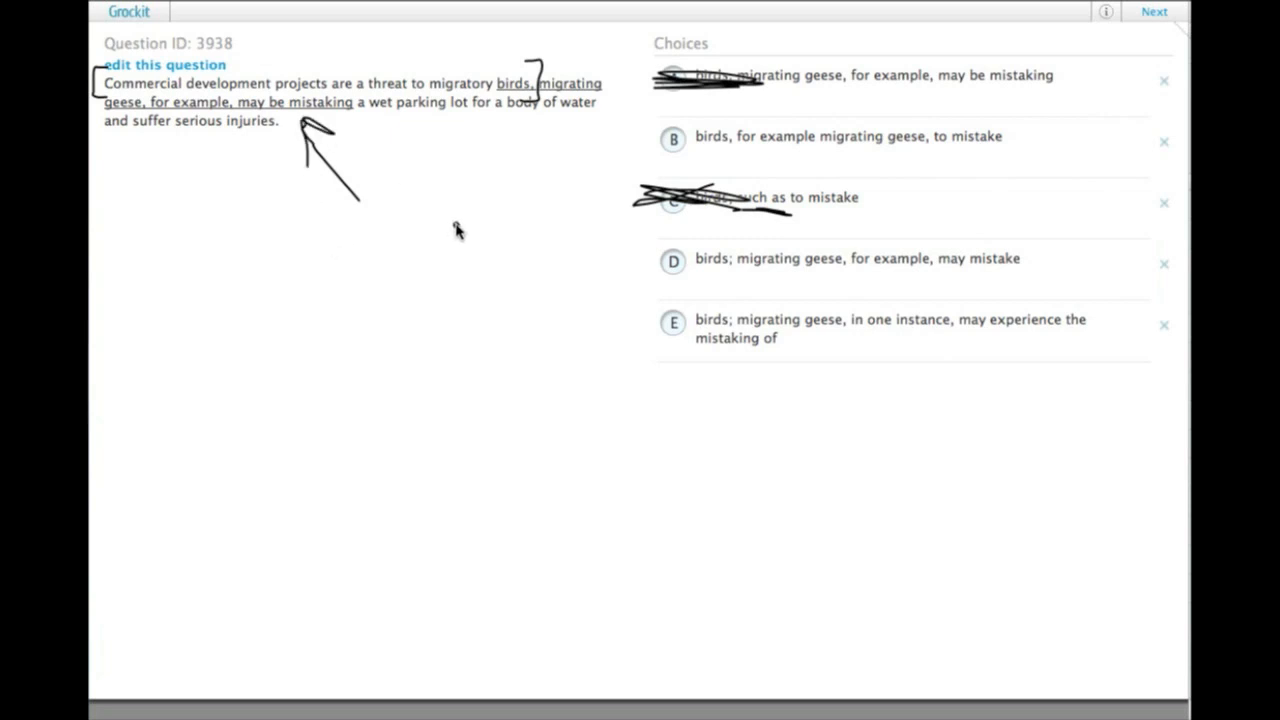
pyautogui.moveTo(530, 212)
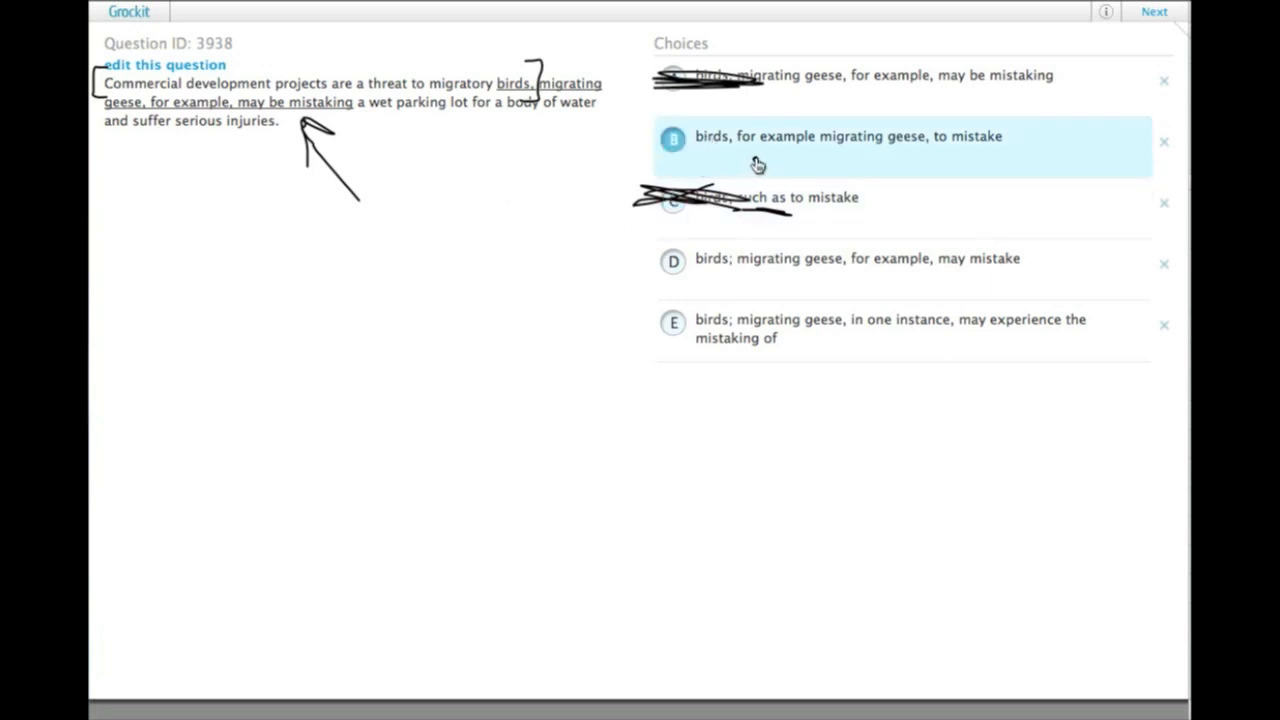
pyautogui.moveTo(938, 160)
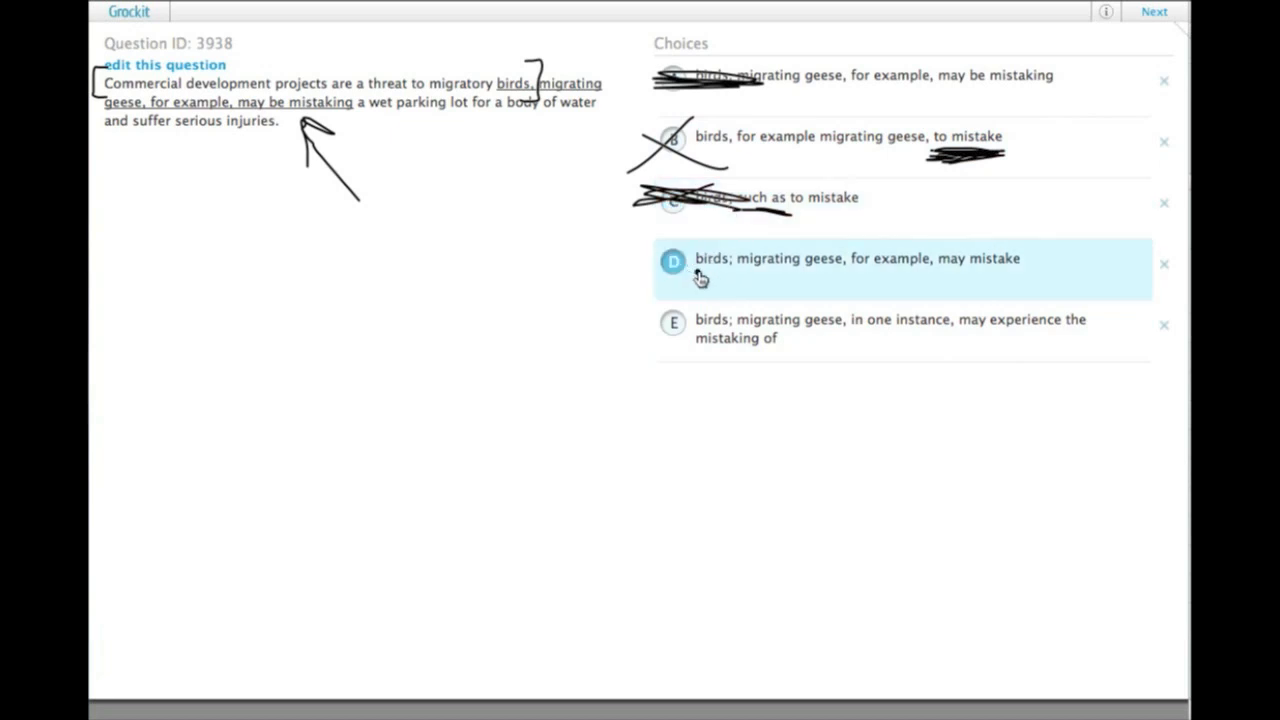
pyautogui.moveTo(772, 286)
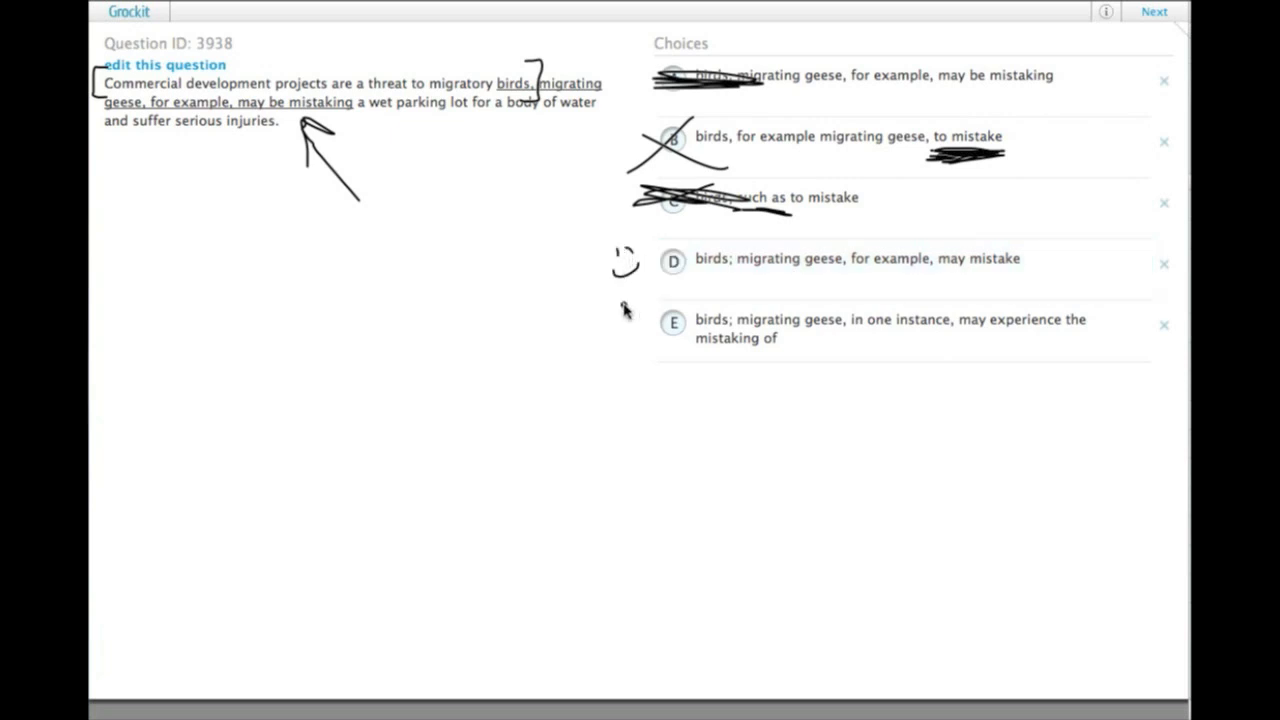
# Step: Underline 'in one instance' in choice E and 'for example' in choice D with the pen
pyautogui.click(900, 328)
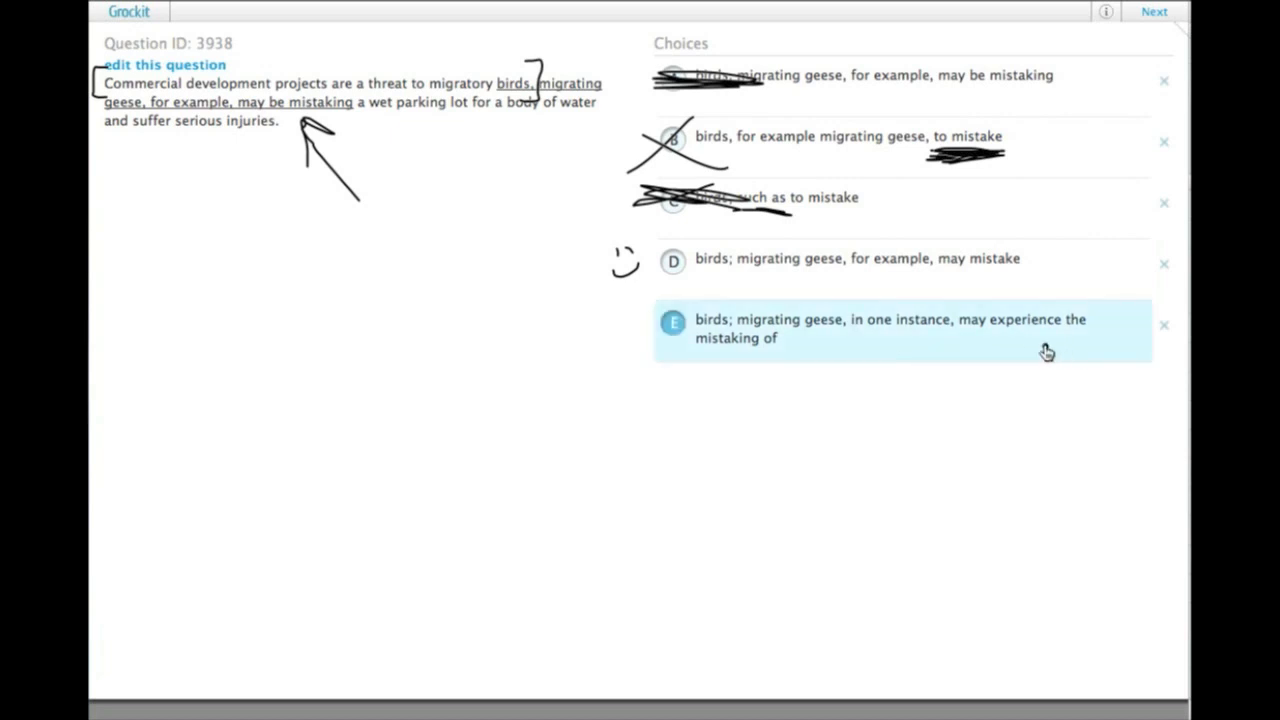
pyautogui.moveTo(1012, 372)
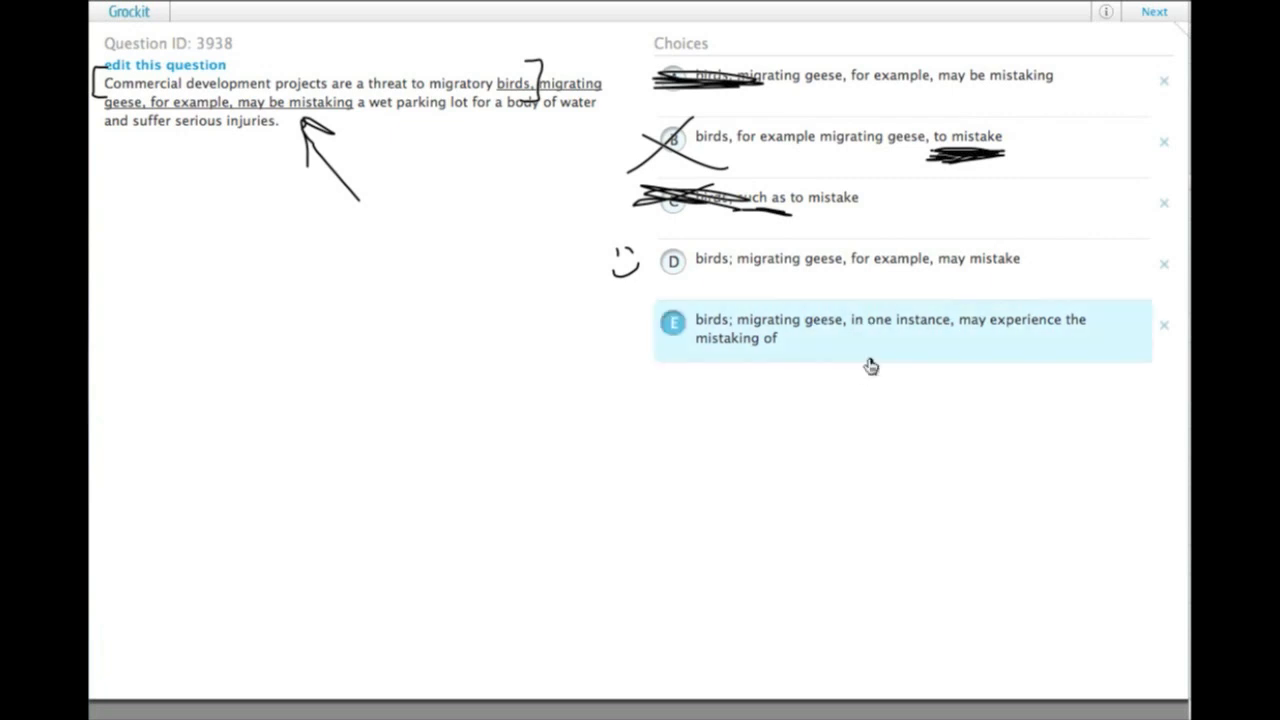
pyautogui.moveTo(868, 338)
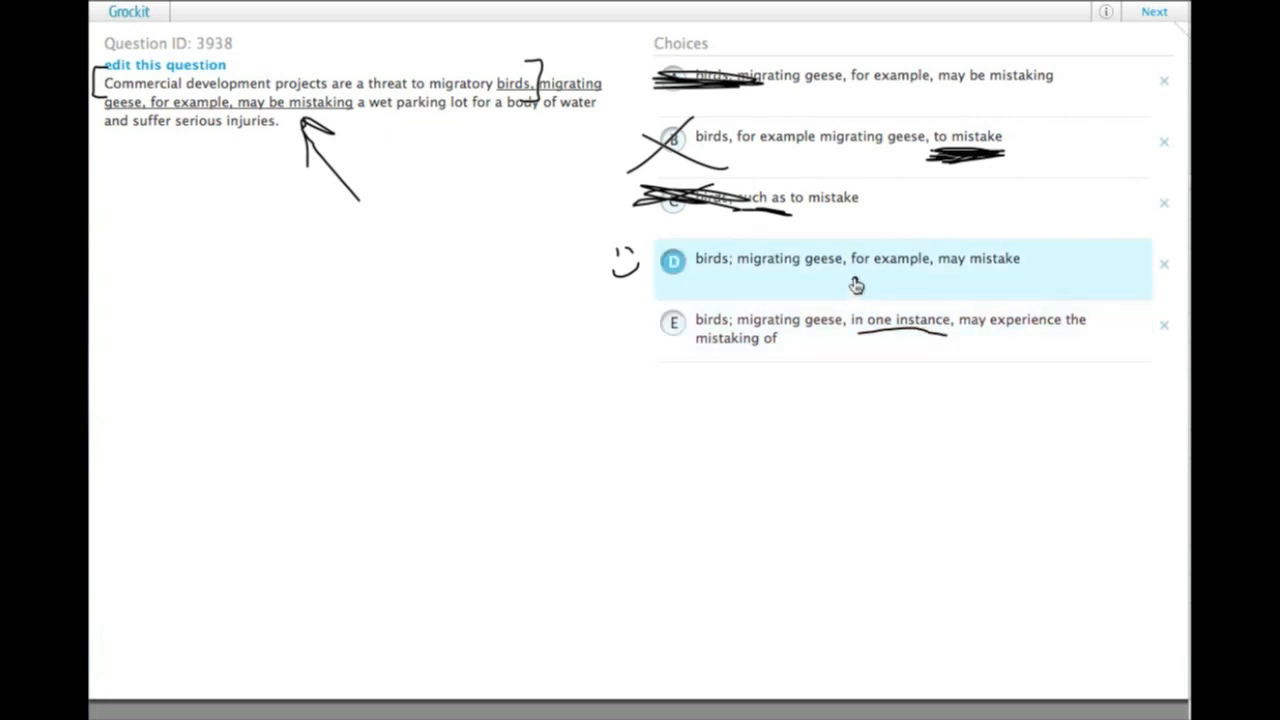
pyautogui.click(900, 328)
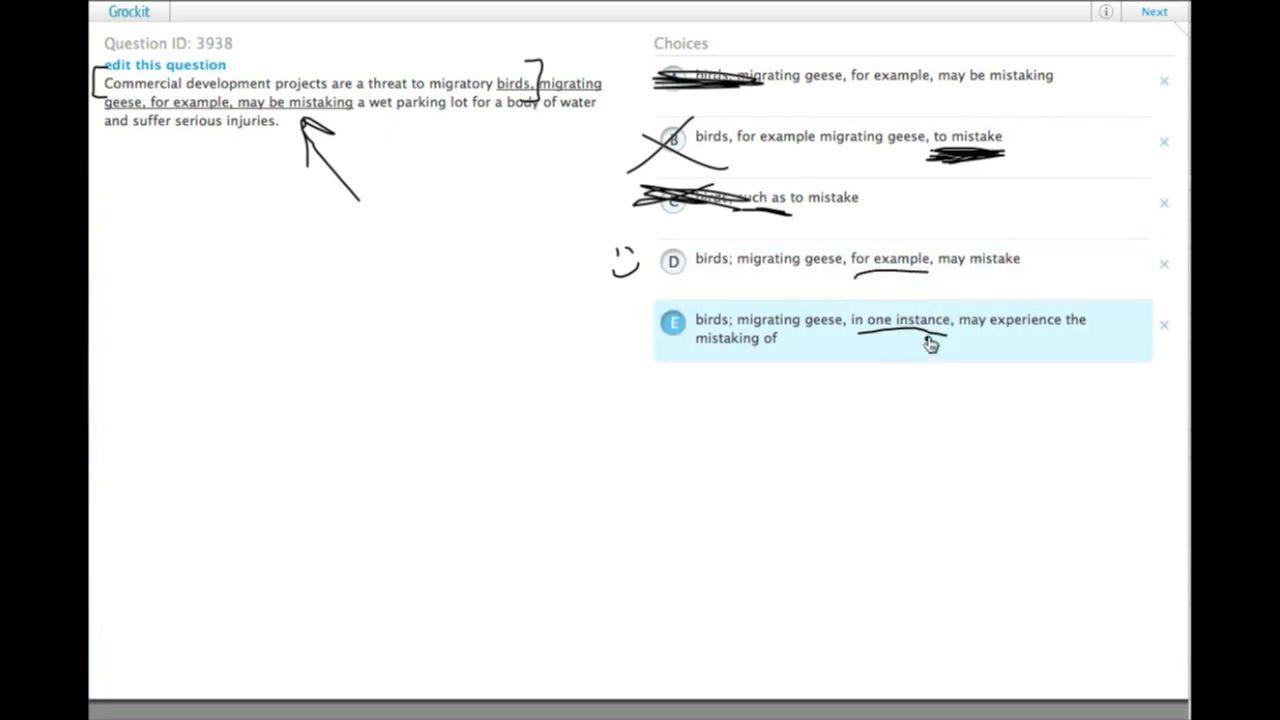